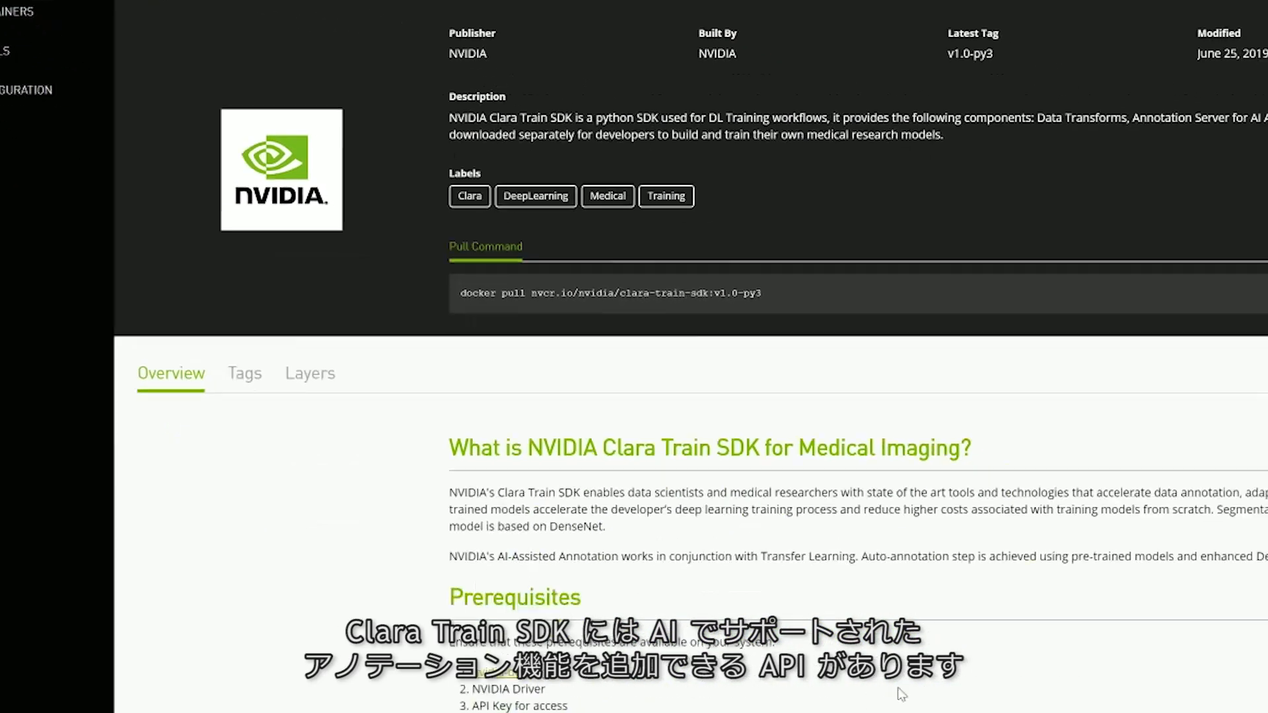
Step: Browse down the Clara Train SDK container page and go to the NGC Containers catalog category tiles
{"action": "scroll", "scroll_direction": "down", "scroll_amount": 3}
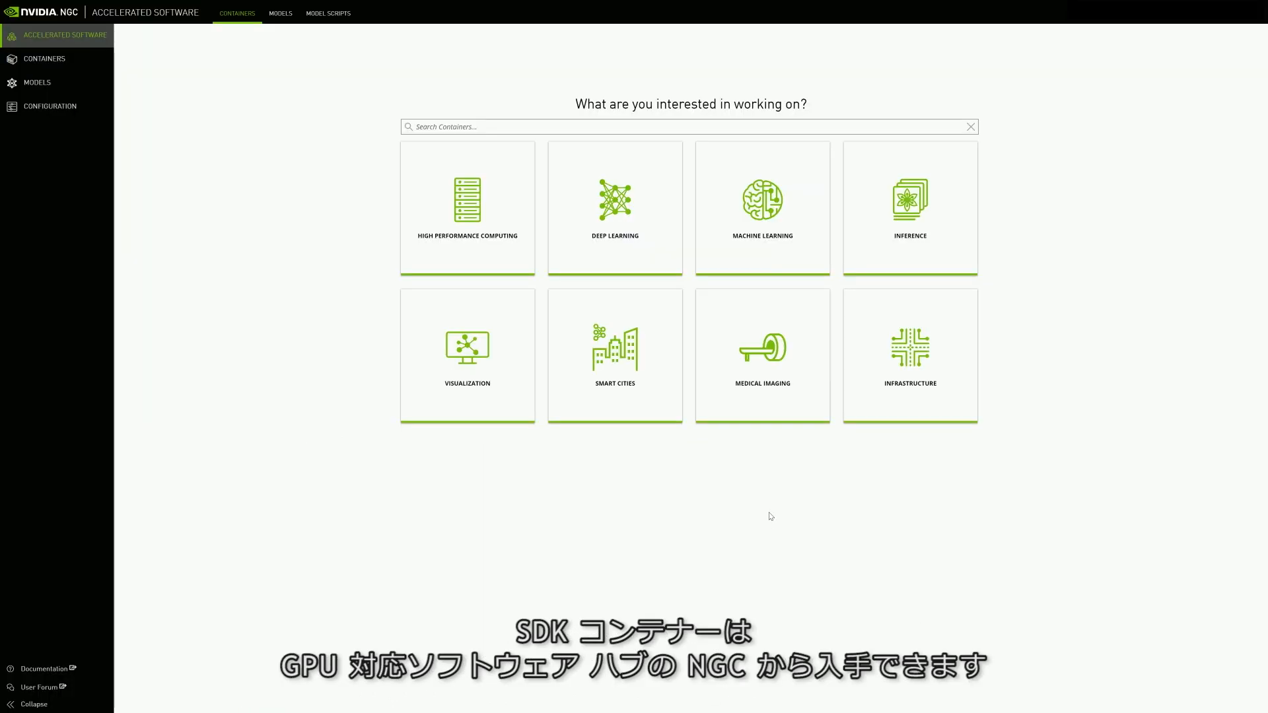
{"action": "left_click", "coordinate": [761, 355]}
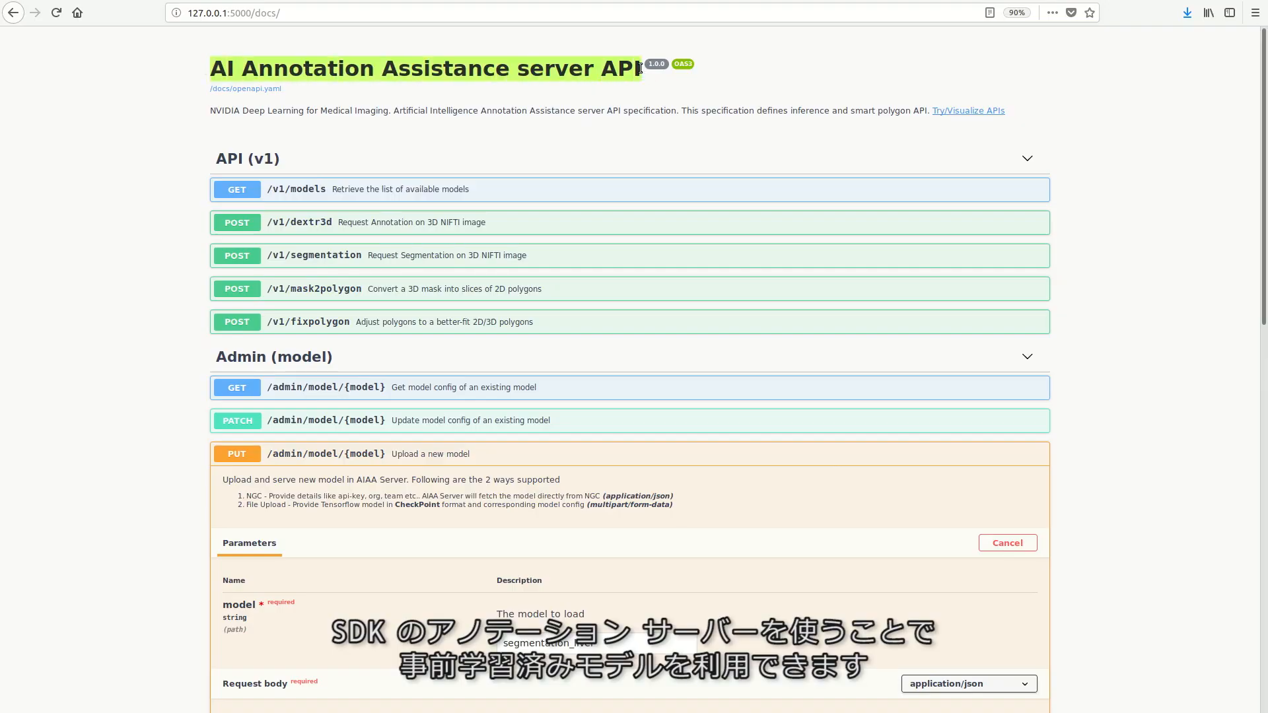
{"action": "scroll", "scroll_direction": "down", "scroll_amount": 3}
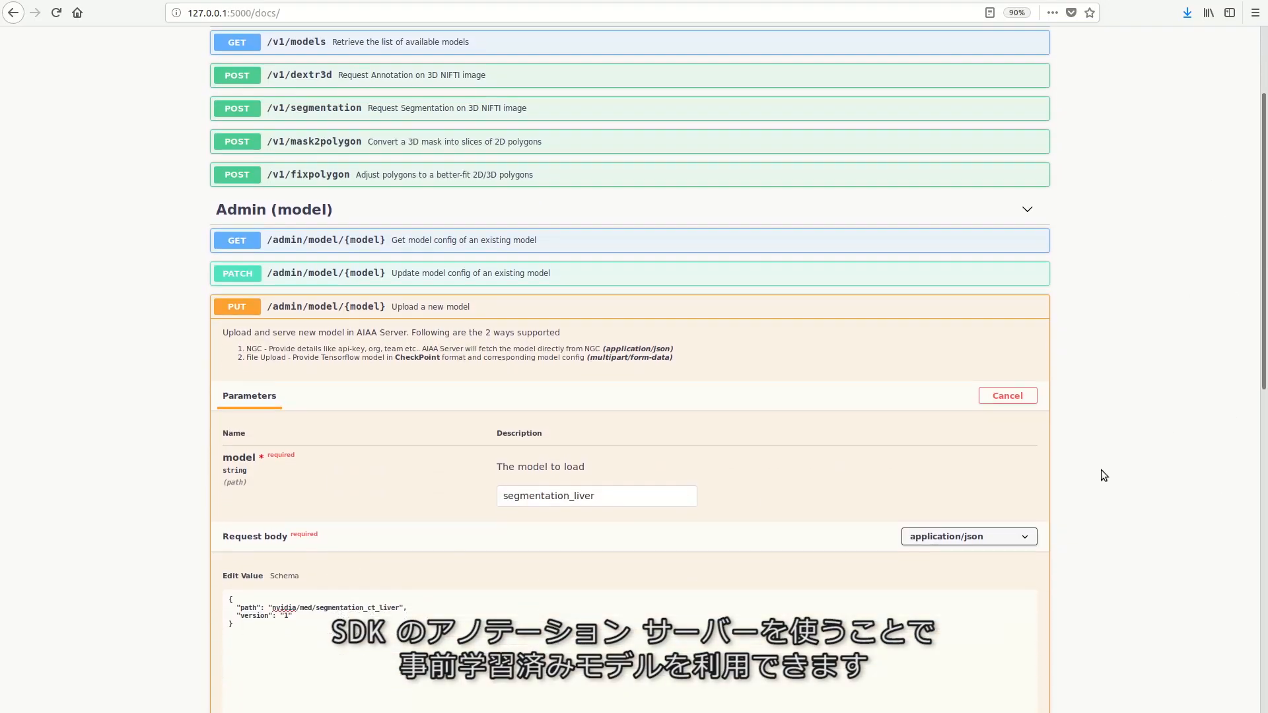